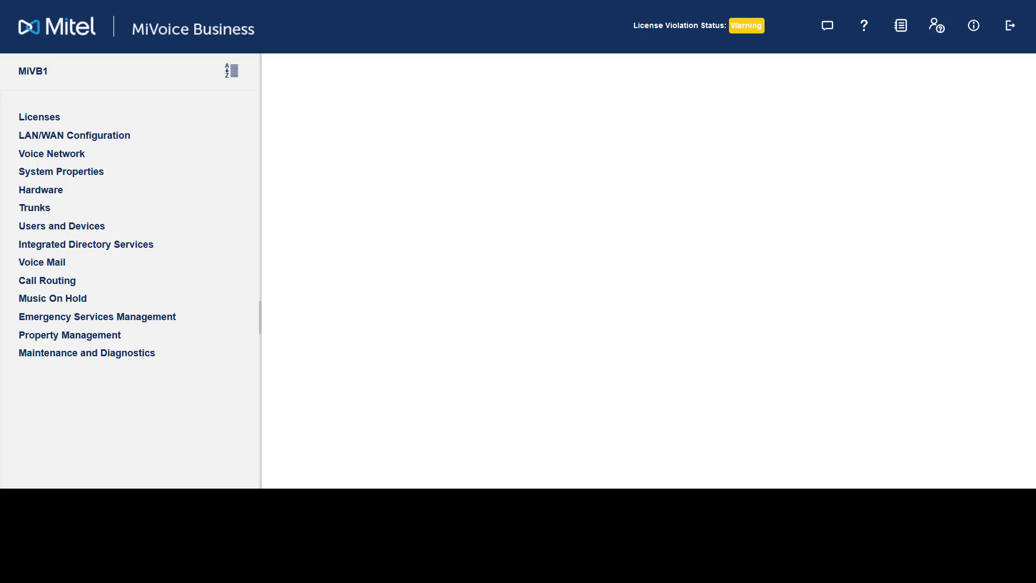
Show the Network Elements list under Voice Network on MiVB1.
{"action": "left_click", "coordinate": [52, 153]}
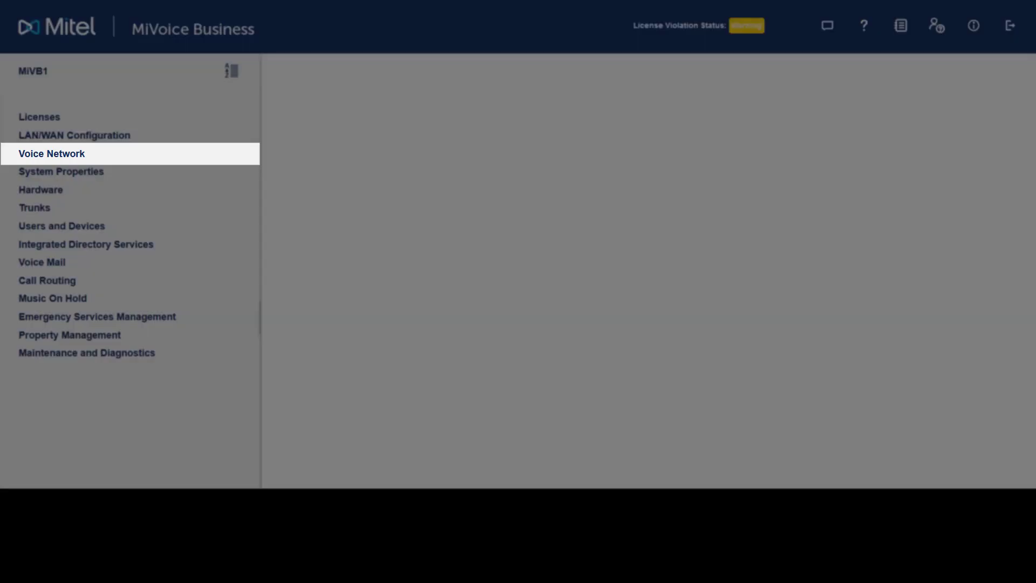
{"action": "left_click", "coordinate": [52, 153]}
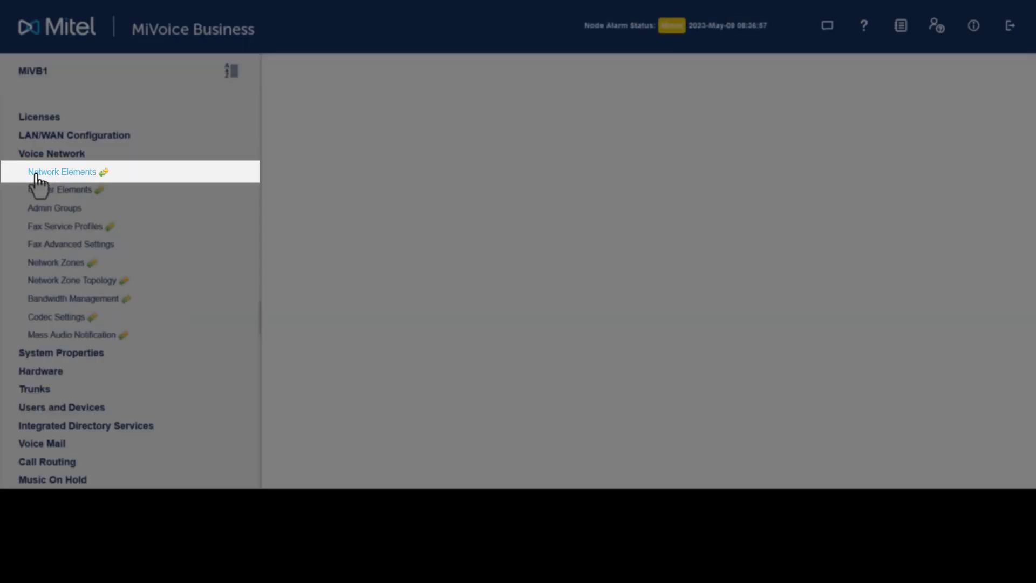
{"action": "left_click", "coordinate": [62, 172]}
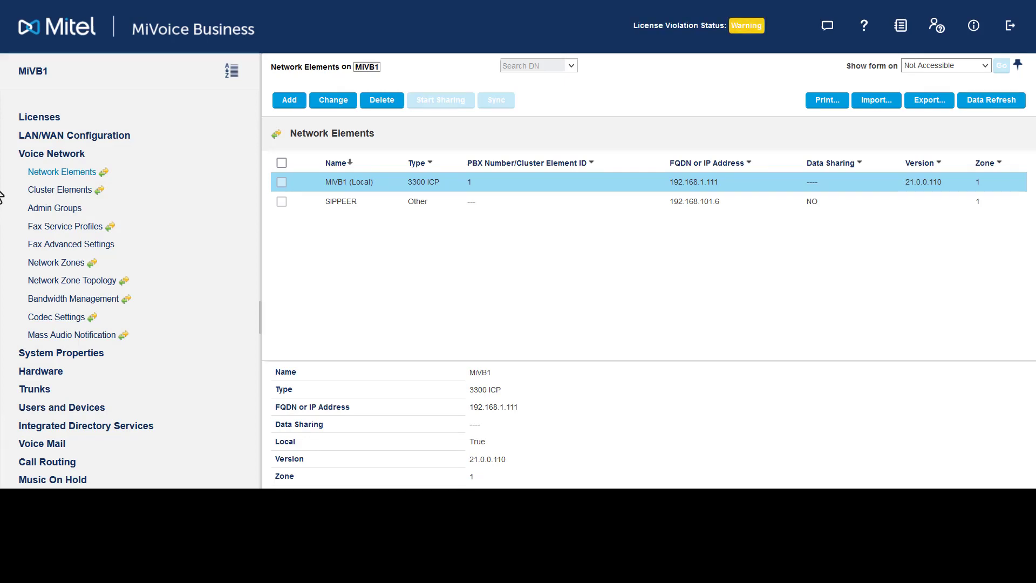
Add network element MIVB2 at 192.168.1.112 with PBX number 2 and save it.
{"action": "left_click", "coordinate": [289, 99]}
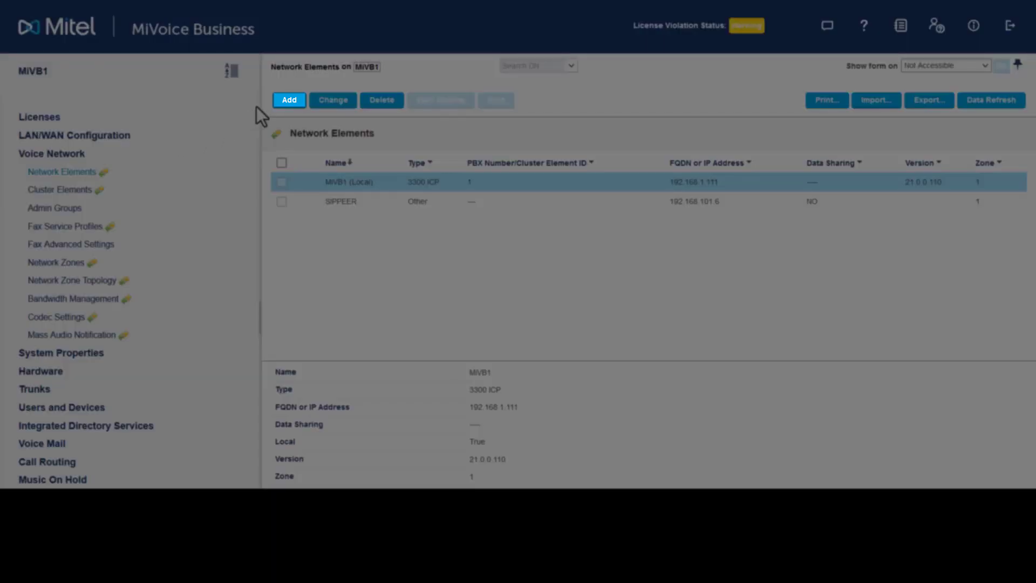
{"action": "left_click", "coordinate": [289, 100]}
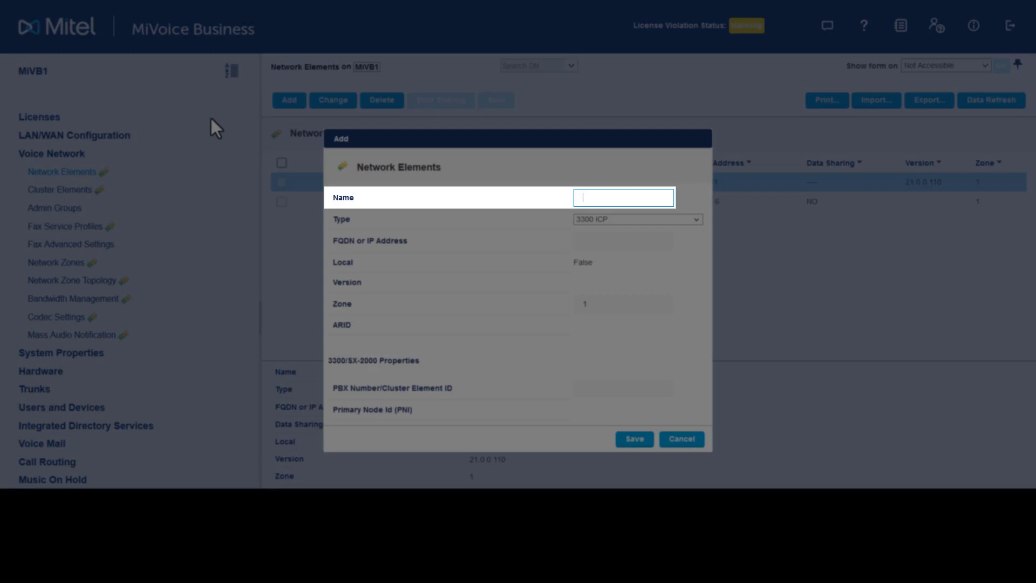
{"action": "type", "text": "MIVB2"}
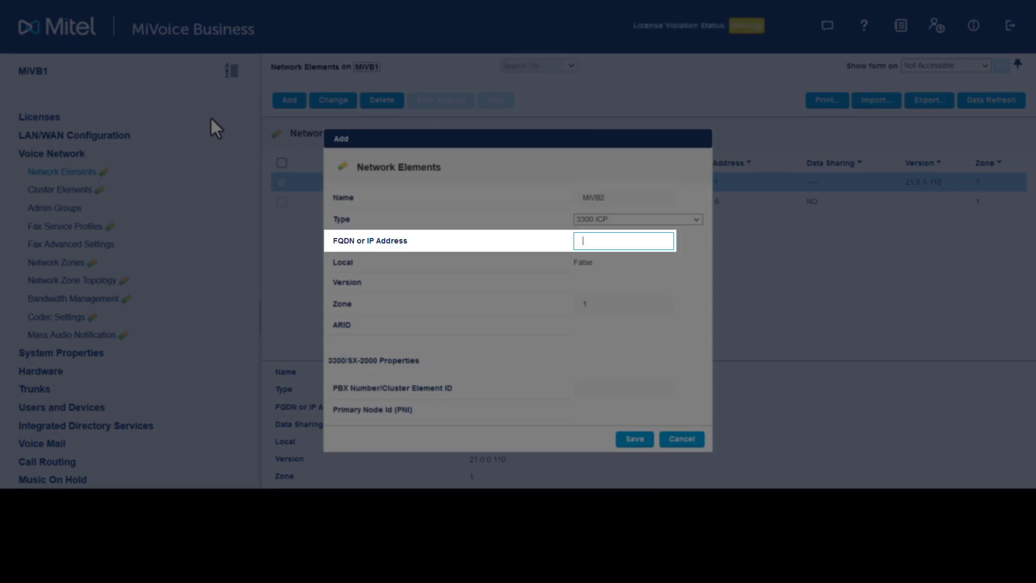
{"action": "type", "text": "192.168.1.112"}
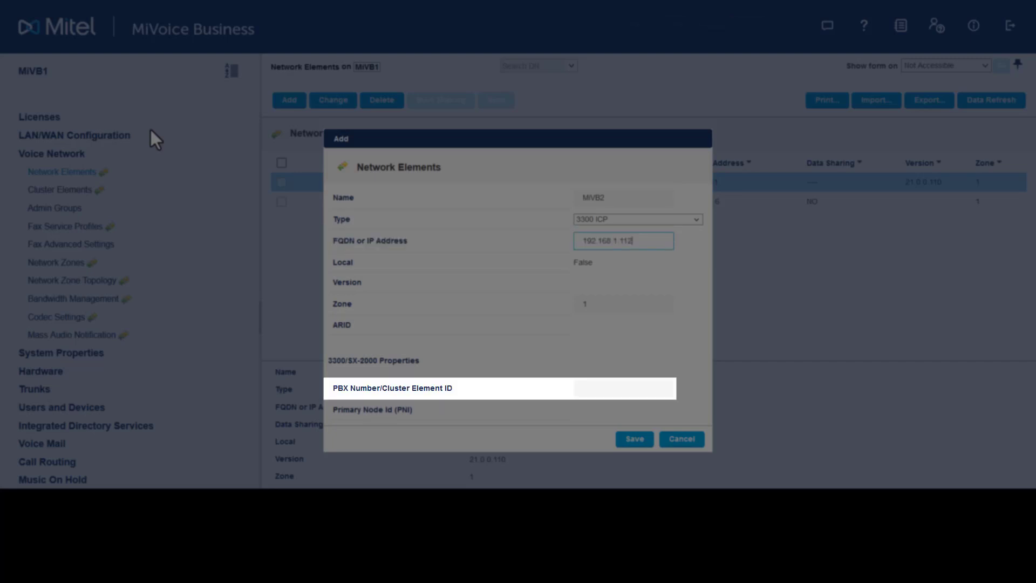
{"action": "type", "text": "2"}
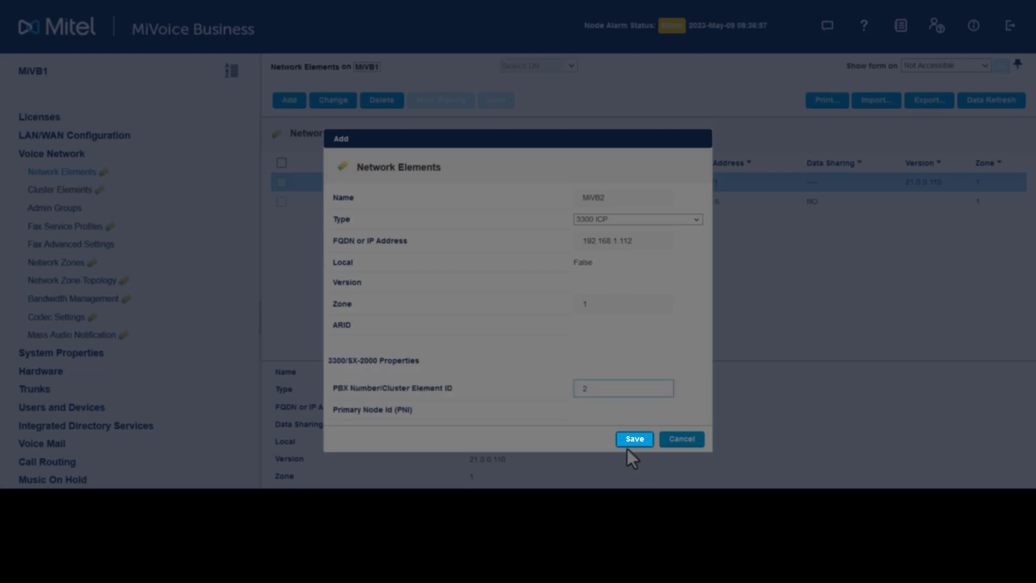
{"action": "left_click", "coordinate": [633, 440]}
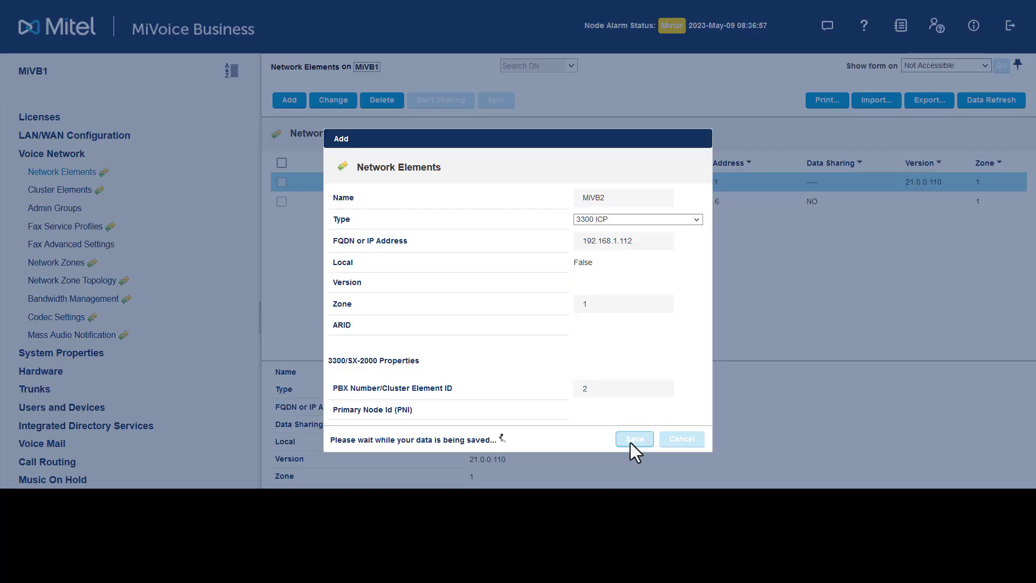
{"action": "left_click", "coordinate": [632, 438]}
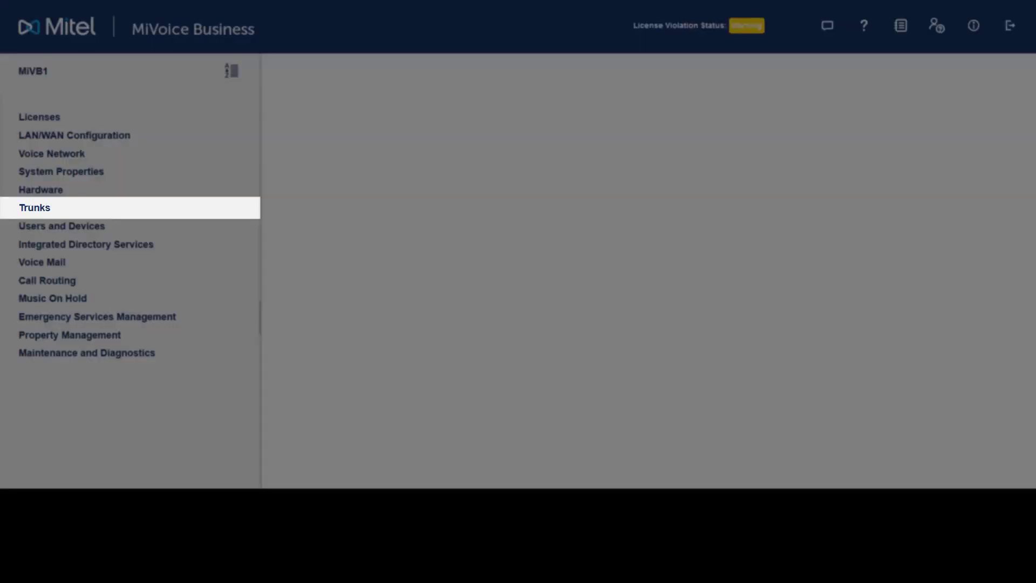
Show the ICP/PBX Networking table under Trunks > IP/XNET listing MiVB1 and MiVB2.
{"action": "left_click", "coordinate": [33, 207]}
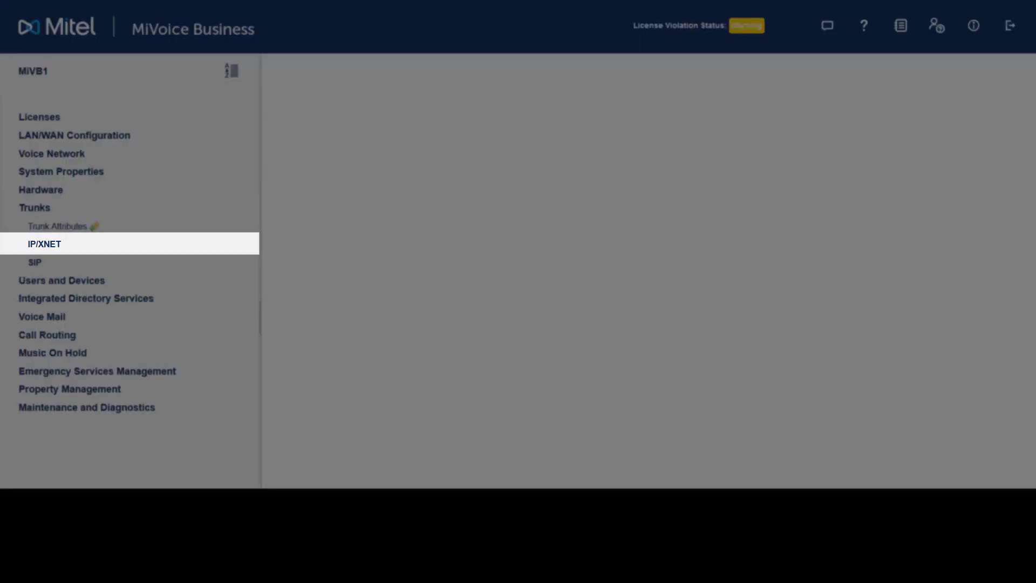
{"action": "left_click", "coordinate": [43, 243]}
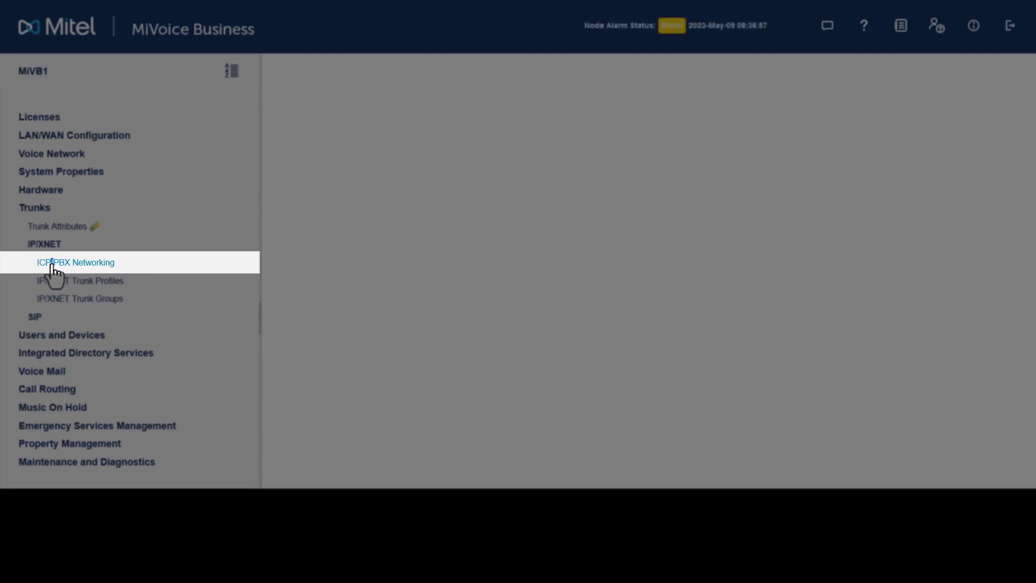
{"action": "left_click", "coordinate": [75, 263]}
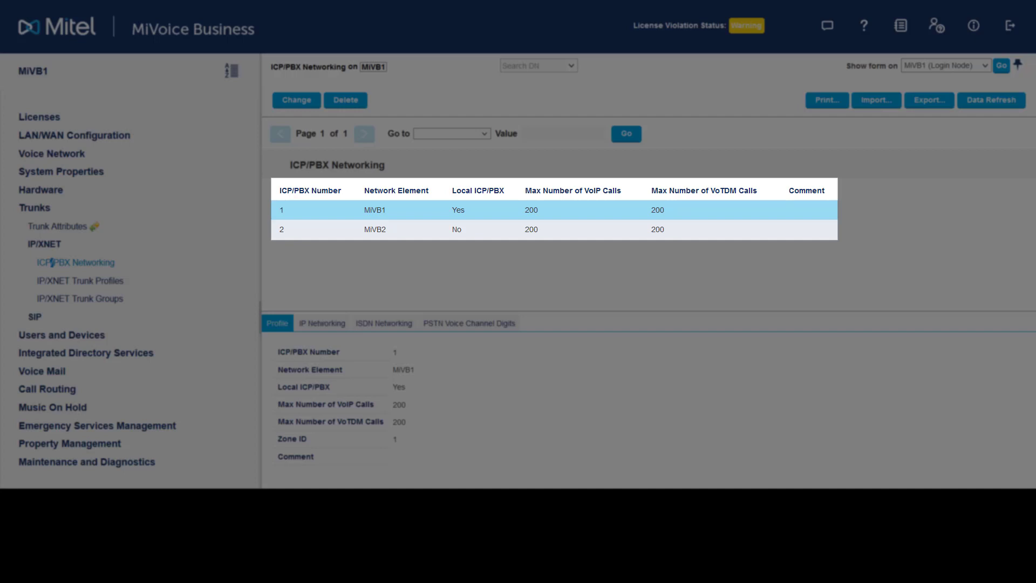
{"action": "left_click", "coordinate": [476, 209]}
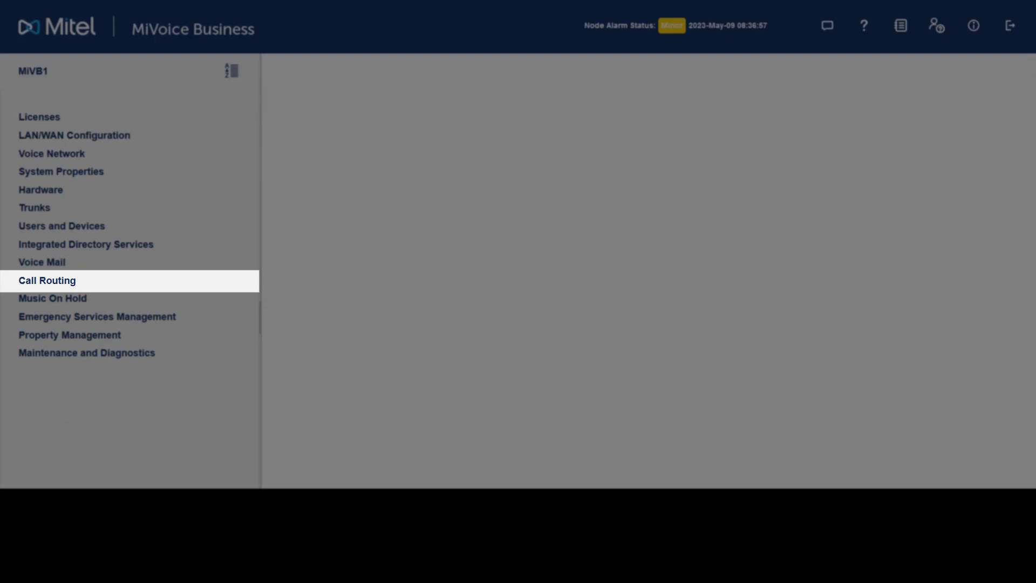
Show the ARS Routes table under Call Routing and select route 6.
{"action": "left_click", "coordinate": [47, 280]}
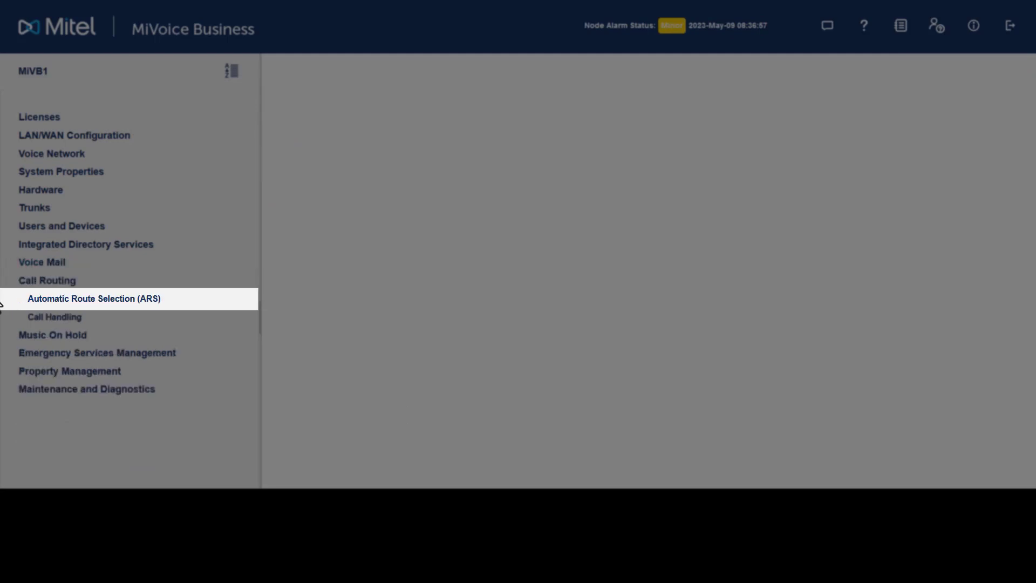
{"action": "mouse_move", "coordinate": [92, 298]}
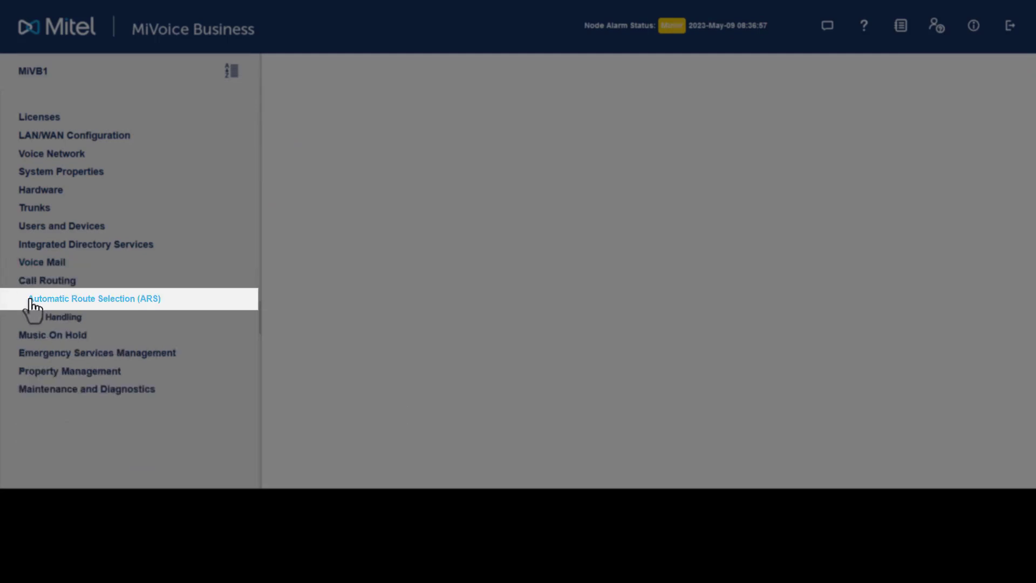
{"action": "left_click", "coordinate": [94, 298]}
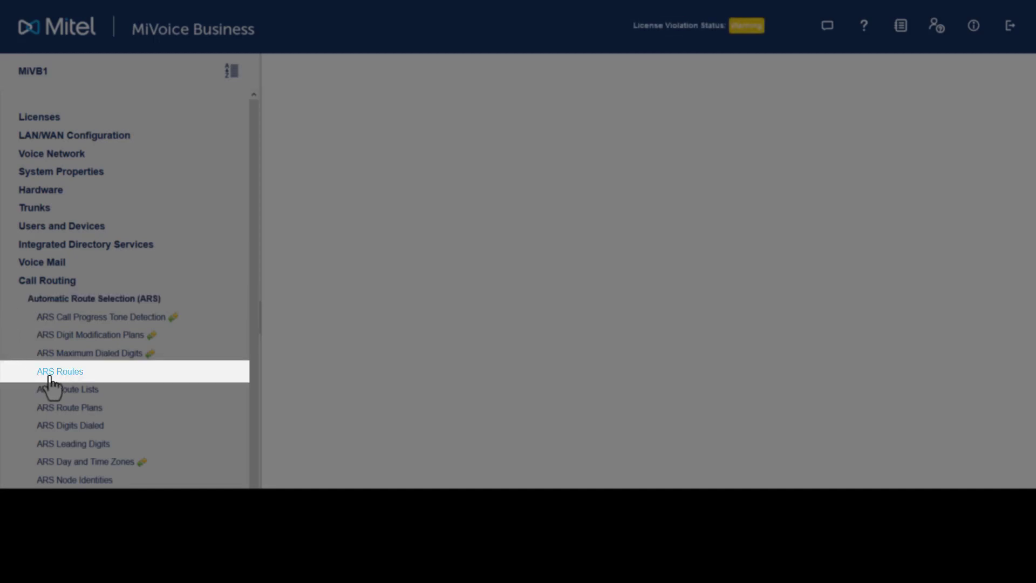
{"action": "left_click", "coordinate": [59, 370]}
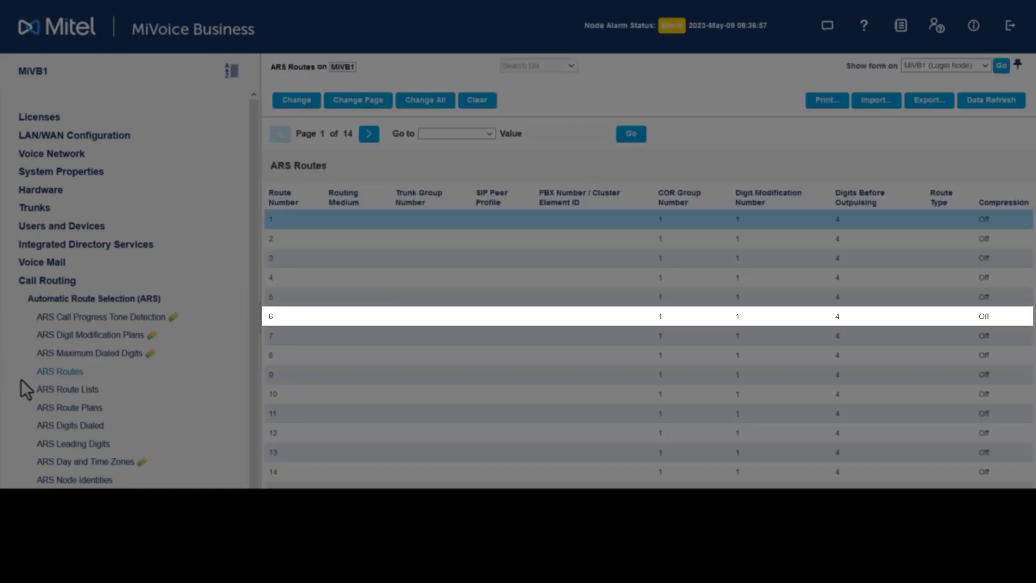
{"action": "left_click", "coordinate": [283, 316]}
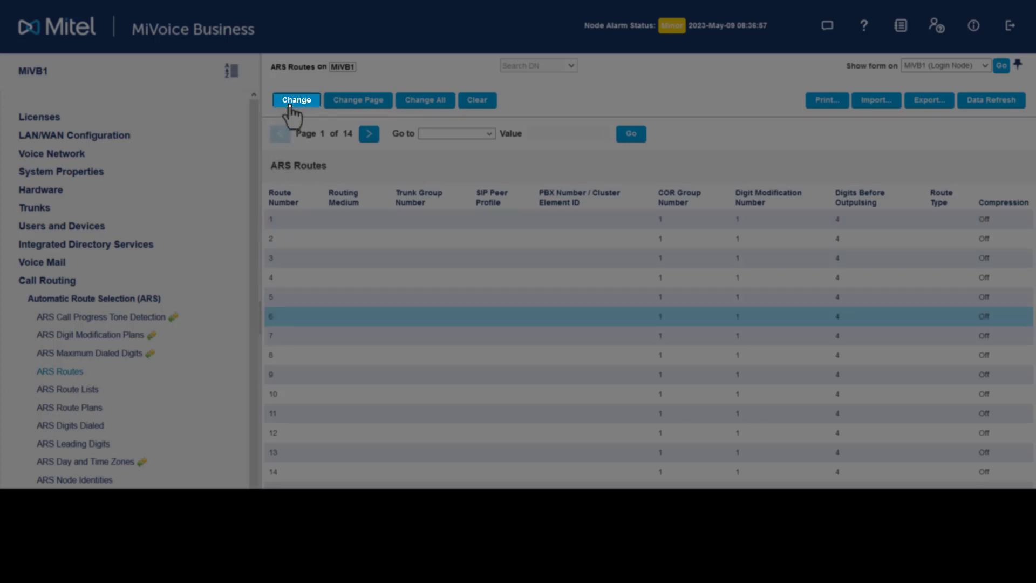
Set route 6 to a Direct IP Route toward PBX number 2 and save it.
{"action": "left_click", "coordinate": [296, 99]}
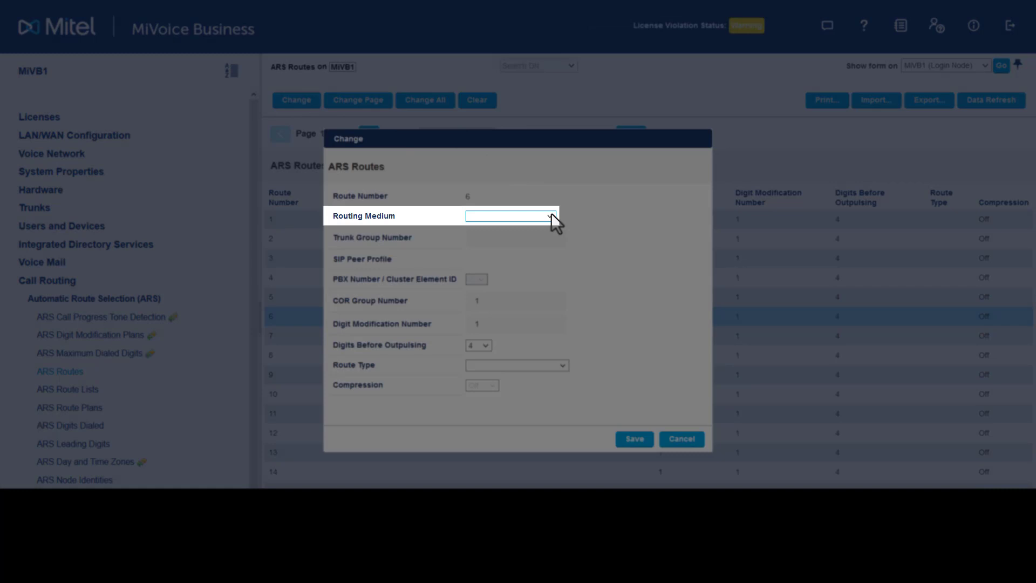
{"action": "left_click", "coordinate": [510, 216]}
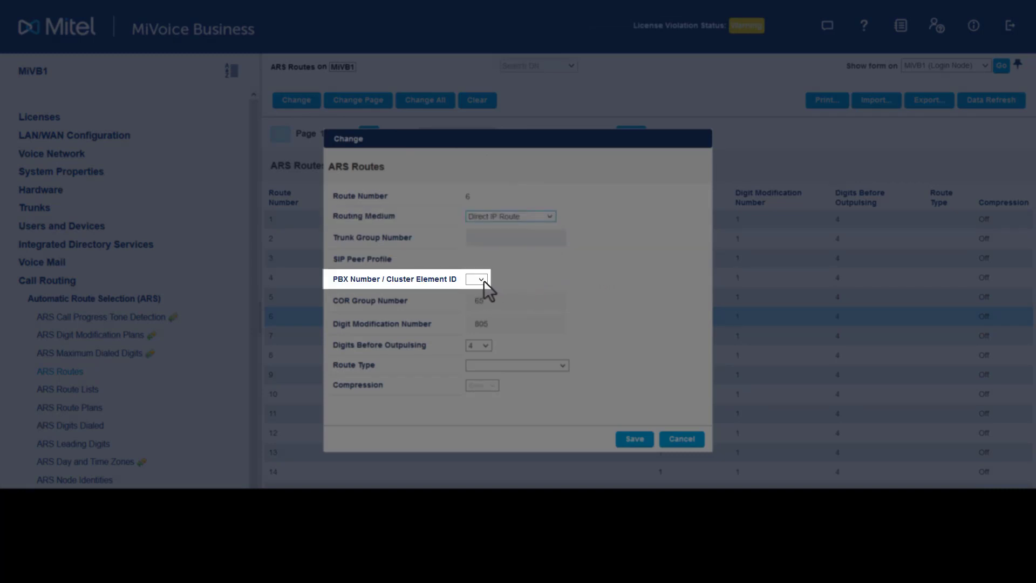
{"action": "left_click", "coordinate": [477, 279]}
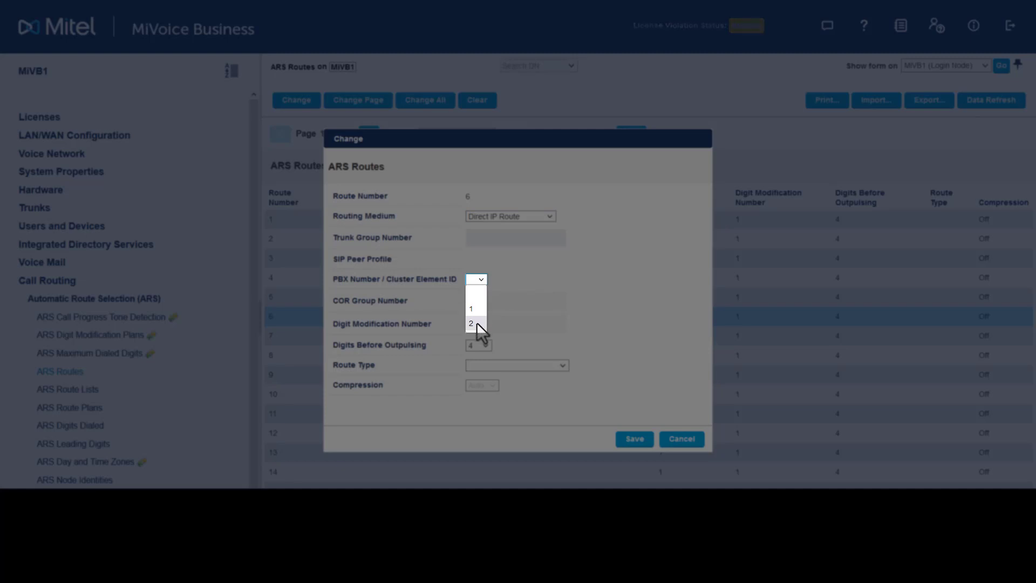
{"action": "left_click", "coordinate": [472, 323]}
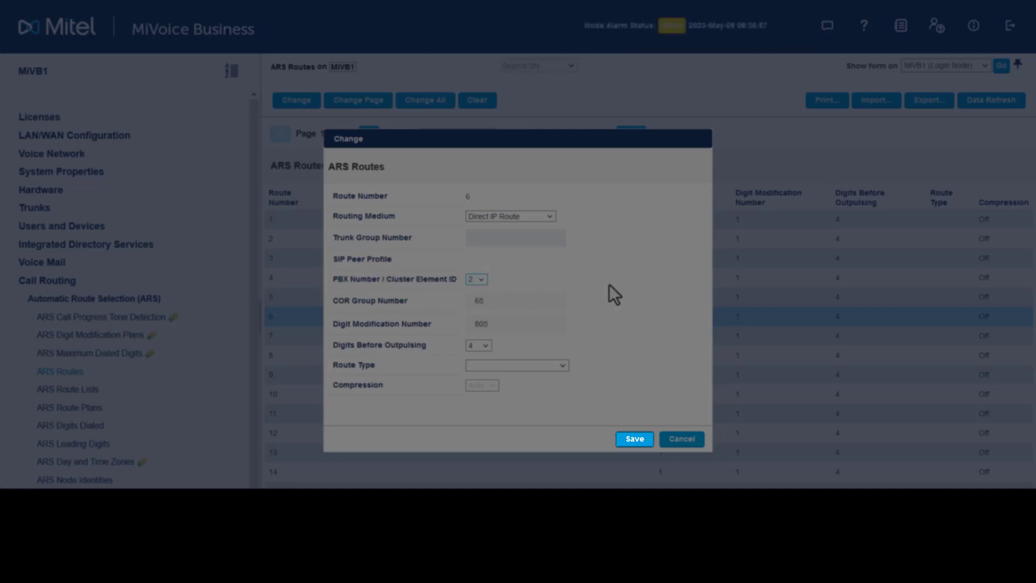
{"action": "left_click", "coordinate": [633, 440]}
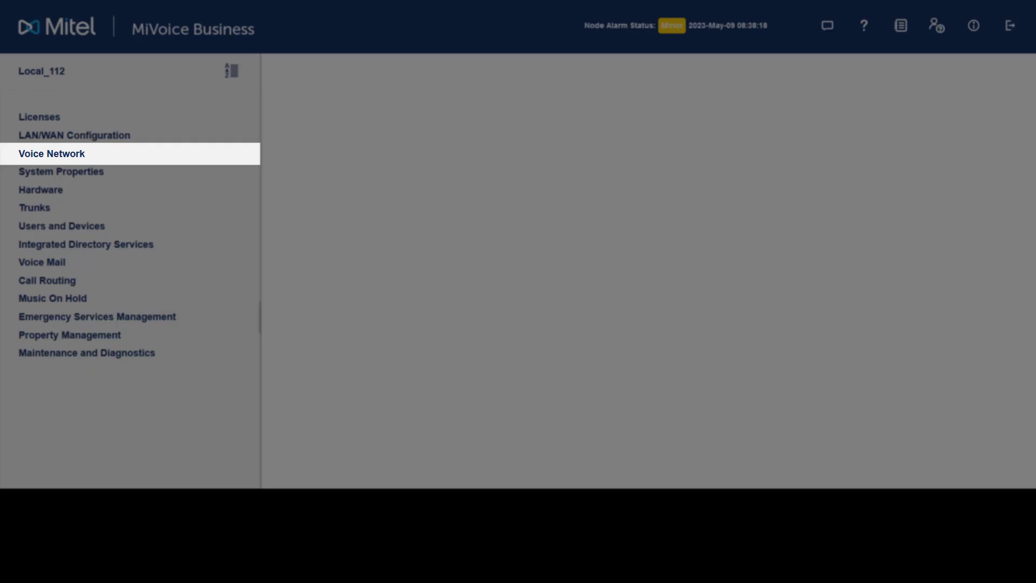
Show the Network Elements list on Local_112 and acknowledge the blank PBX number warning.
{"action": "left_click", "coordinate": [51, 153]}
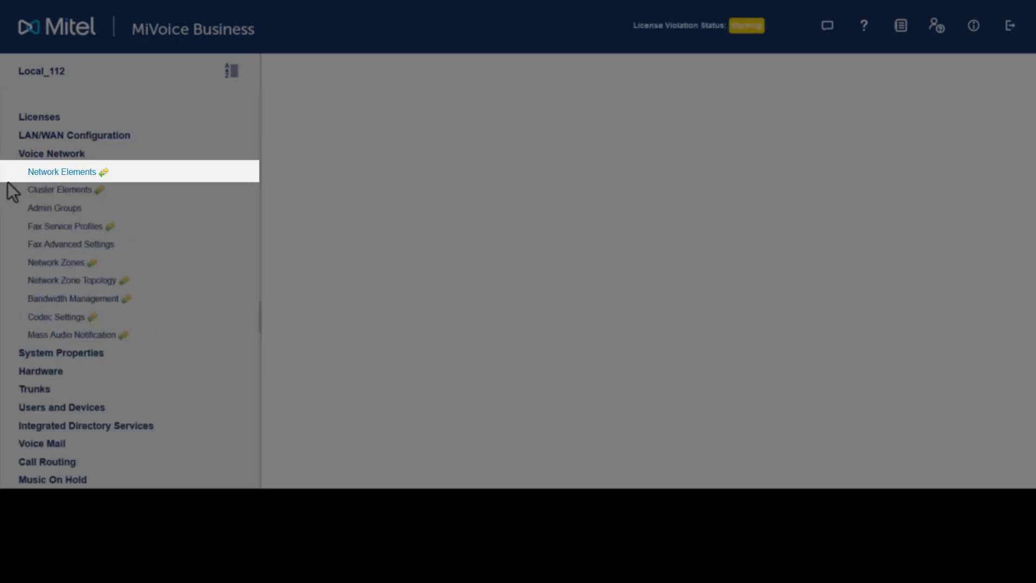
{"action": "left_click", "coordinate": [62, 172]}
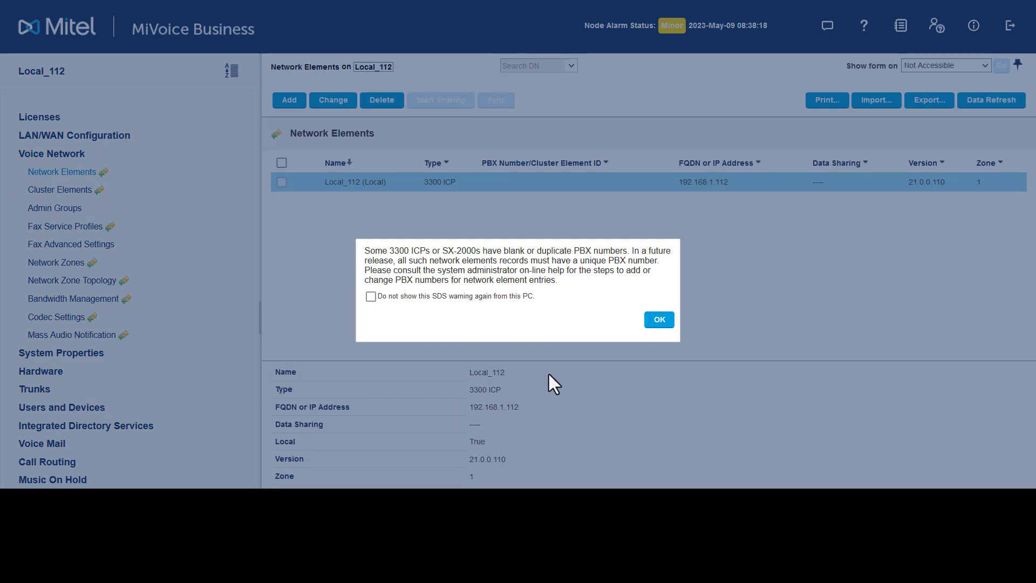
{"action": "left_click", "coordinate": [658, 319]}
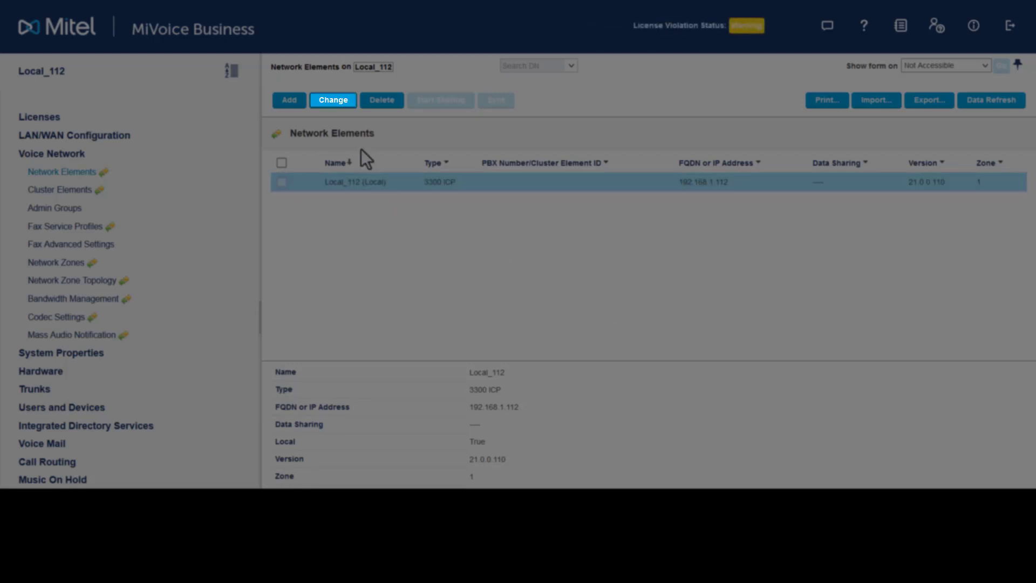
Rename local element Local_112 to MiVB2 with PBX number 2 and save it.
{"action": "left_click", "coordinate": [333, 99]}
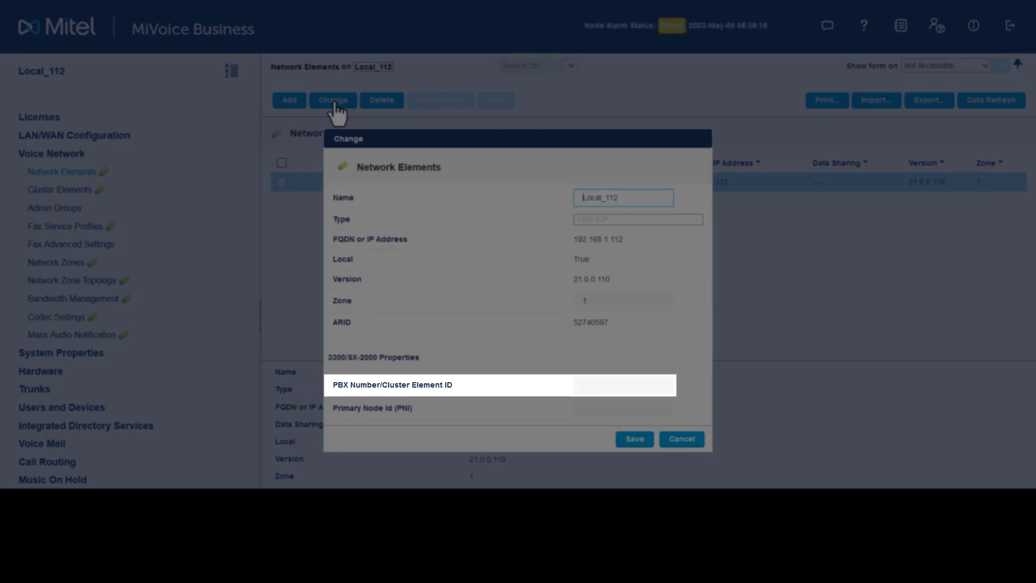
{"action": "type", "text": "MiVB2"}
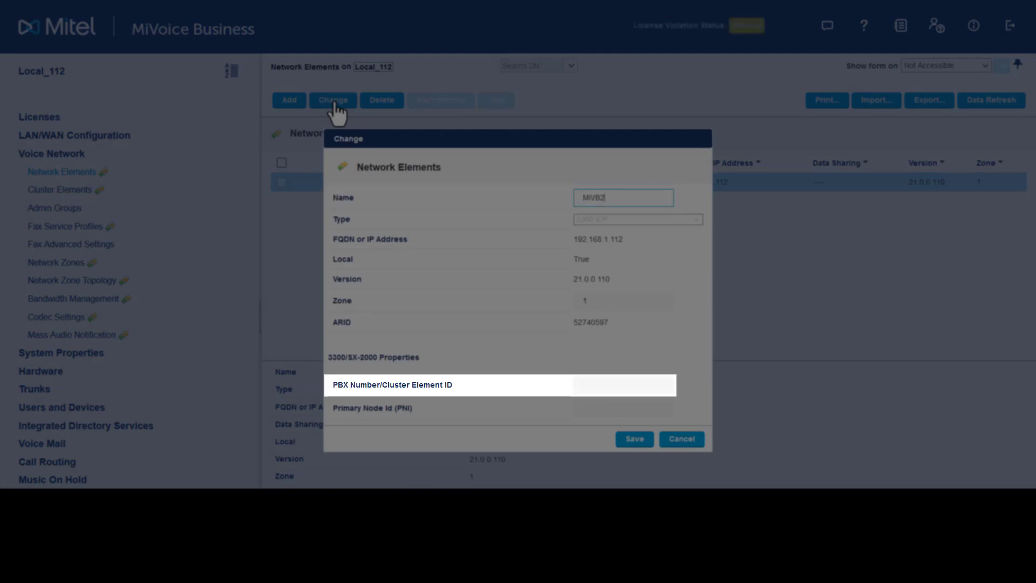
{"action": "type", "text": "2"}
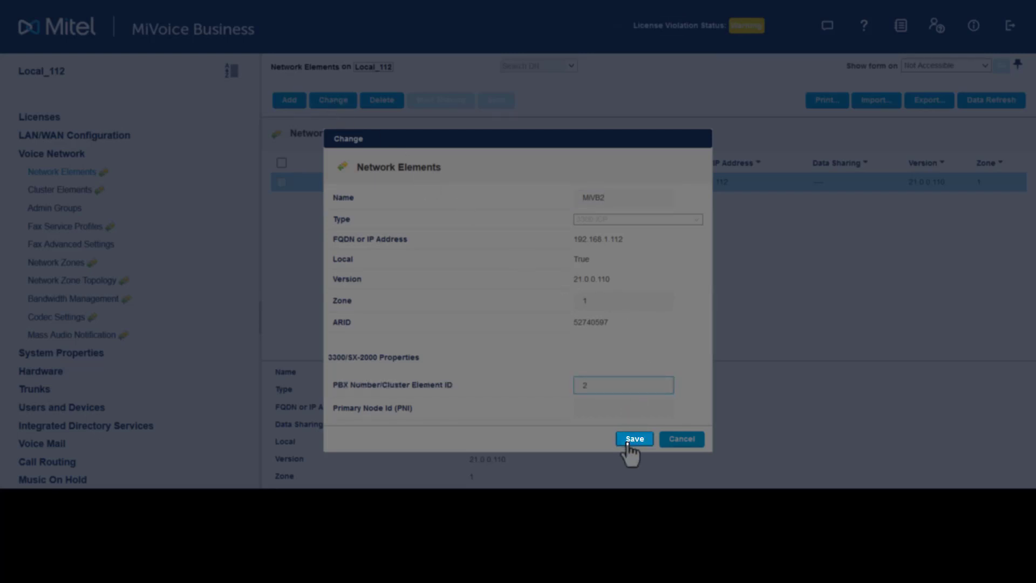
{"action": "left_click", "coordinate": [632, 438]}
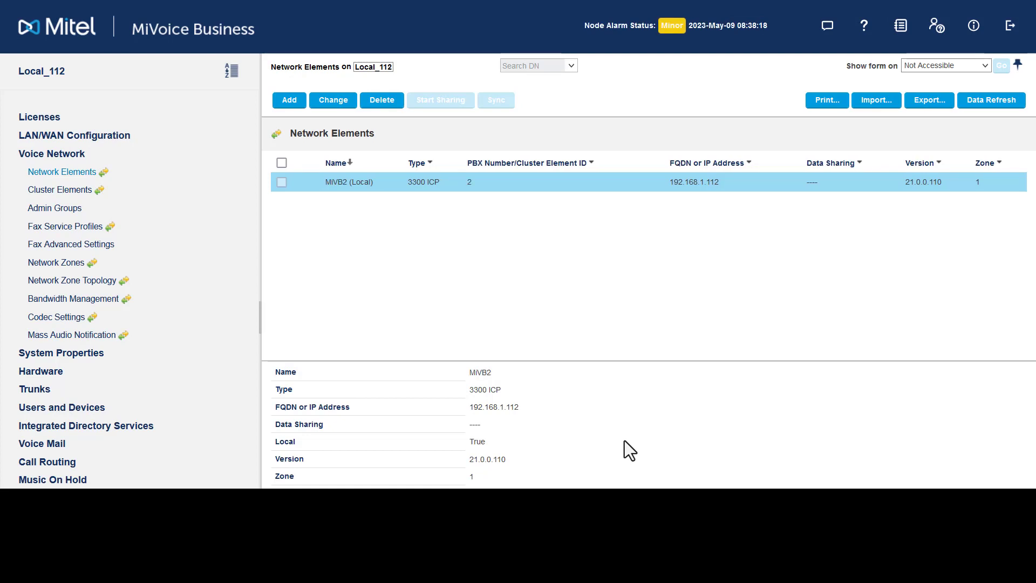
{"action": "left_click", "coordinate": [289, 99]}
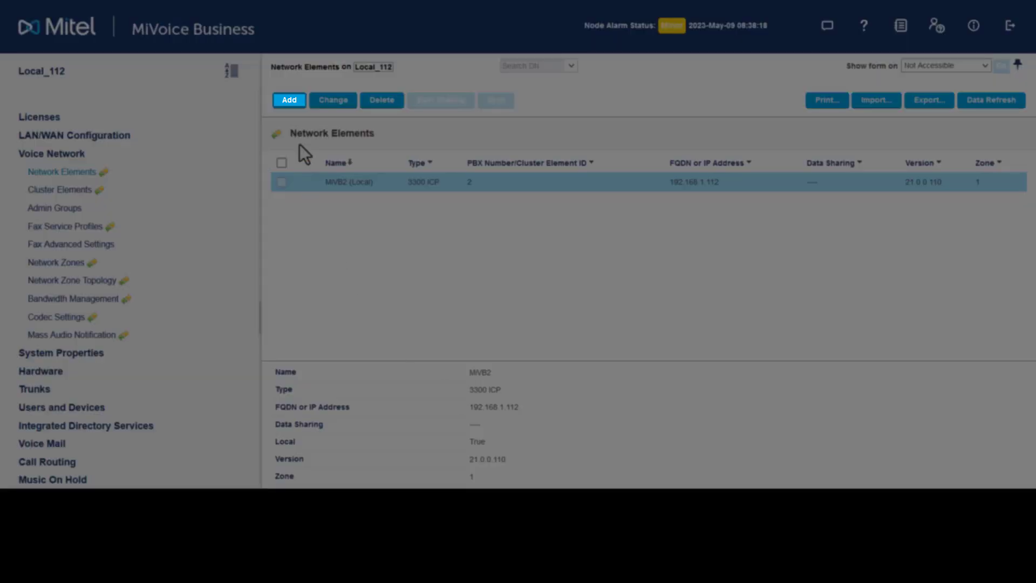
Add network element MiVB1 at 192.168.1.111 with PBX number 1 and save it.
{"action": "left_click", "coordinate": [289, 99]}
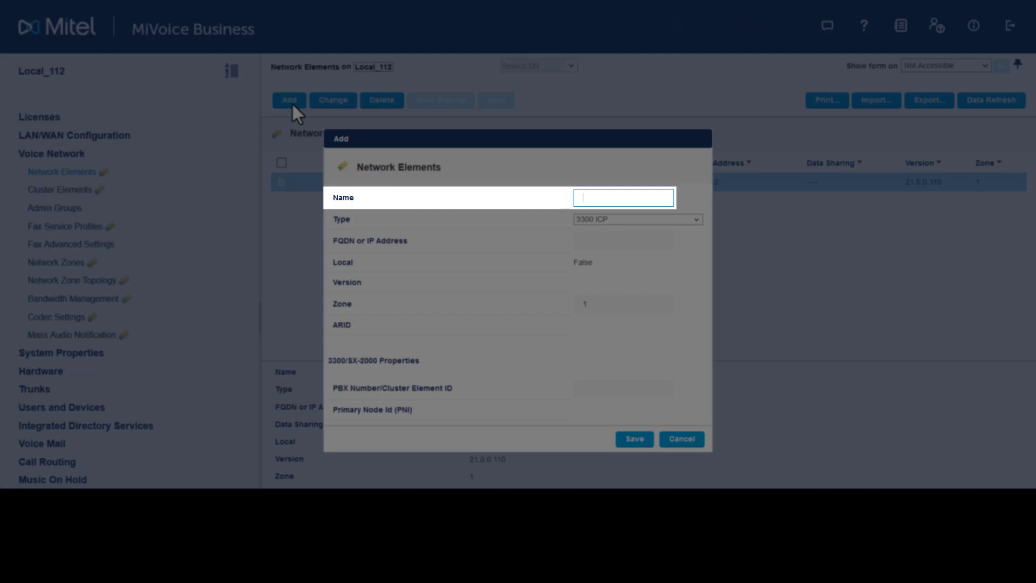
{"action": "type", "text": "MiVB1"}
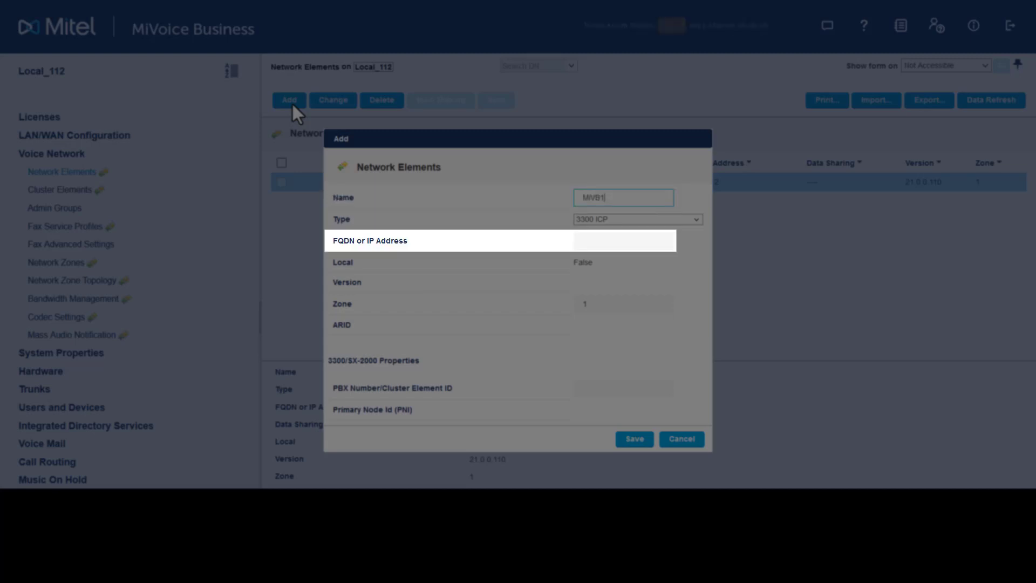
{"action": "type", "text": "192.168.1.111"}
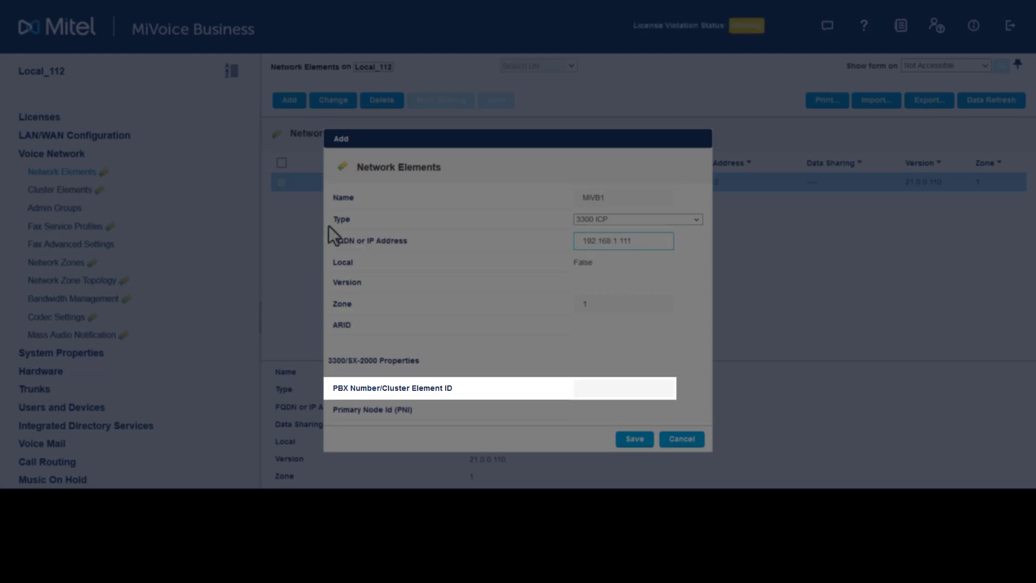
{"action": "type", "text": "1"}
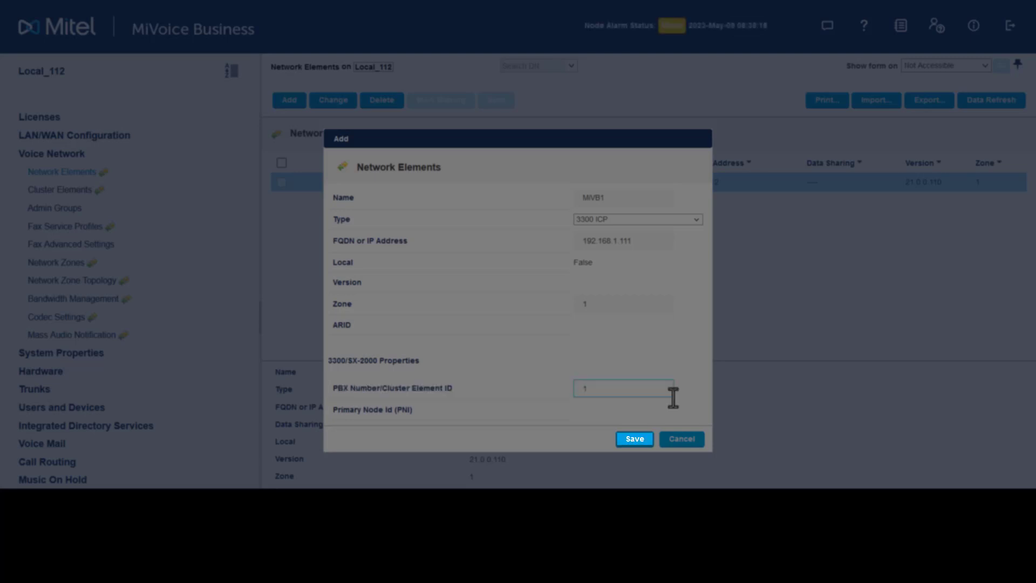
{"action": "left_click", "coordinate": [633, 439]}
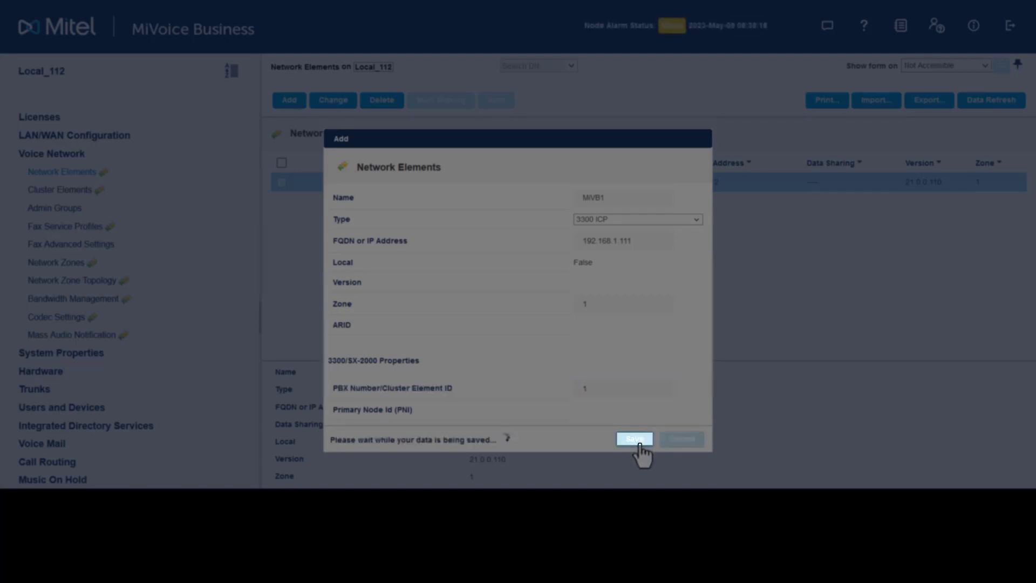
{"action": "left_click", "coordinate": [633, 439]}
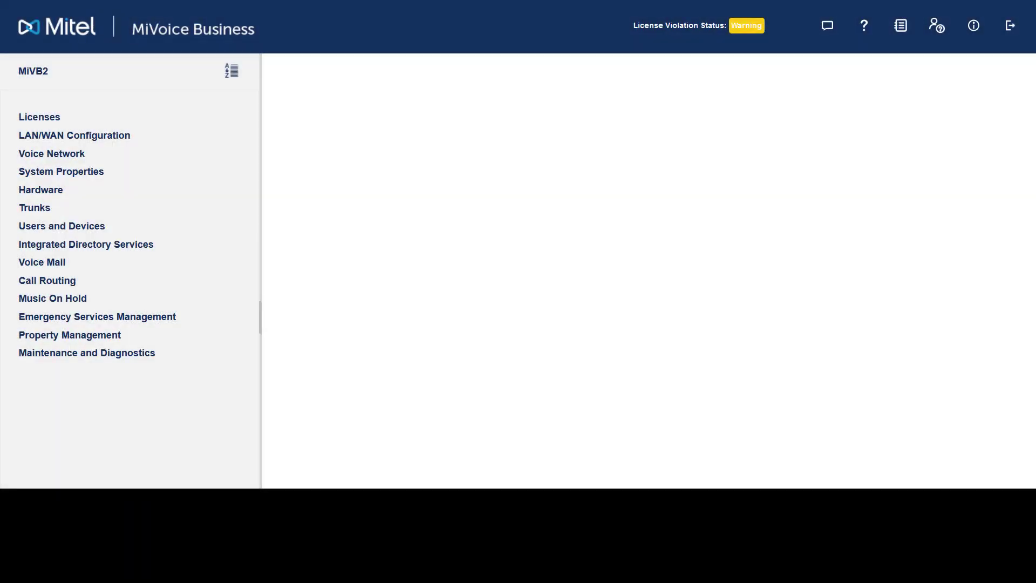
{"action": "left_click", "coordinate": [35, 207]}
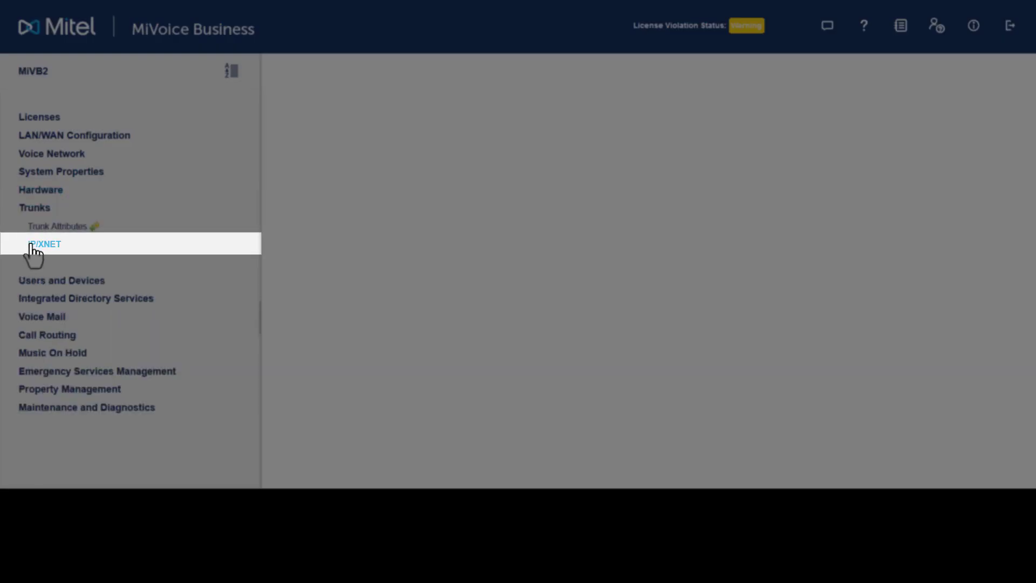
{"action": "left_click", "coordinate": [44, 243]}
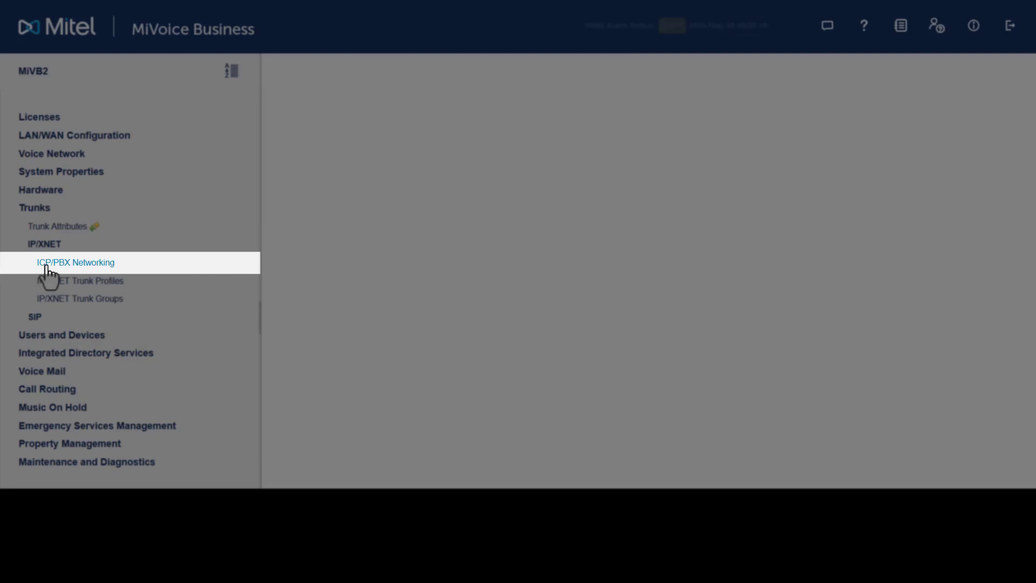
{"action": "left_click", "coordinate": [76, 262]}
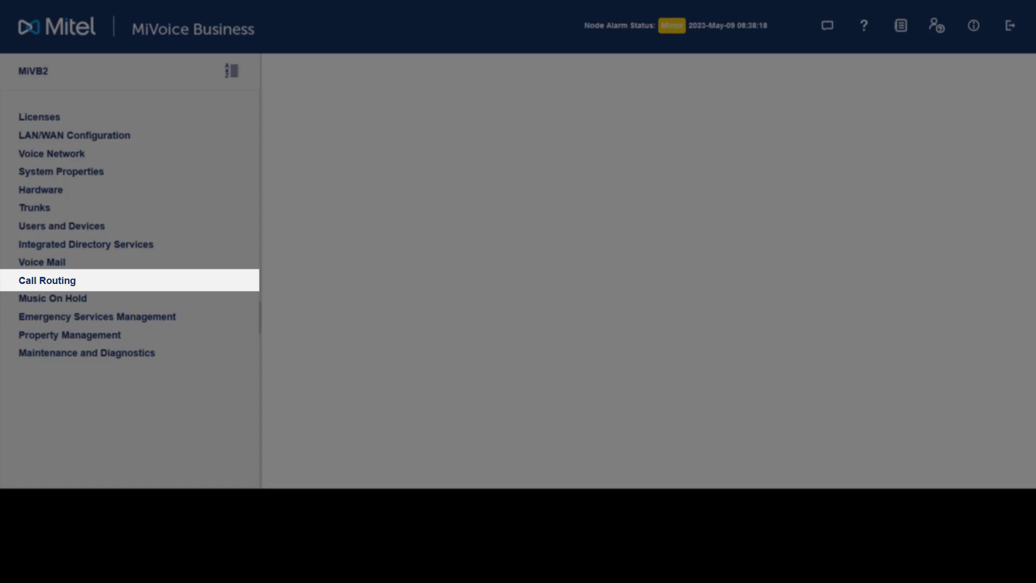
Show the ARS Routes table on MiVB2 and select route 6.
{"action": "left_click", "coordinate": [46, 280]}
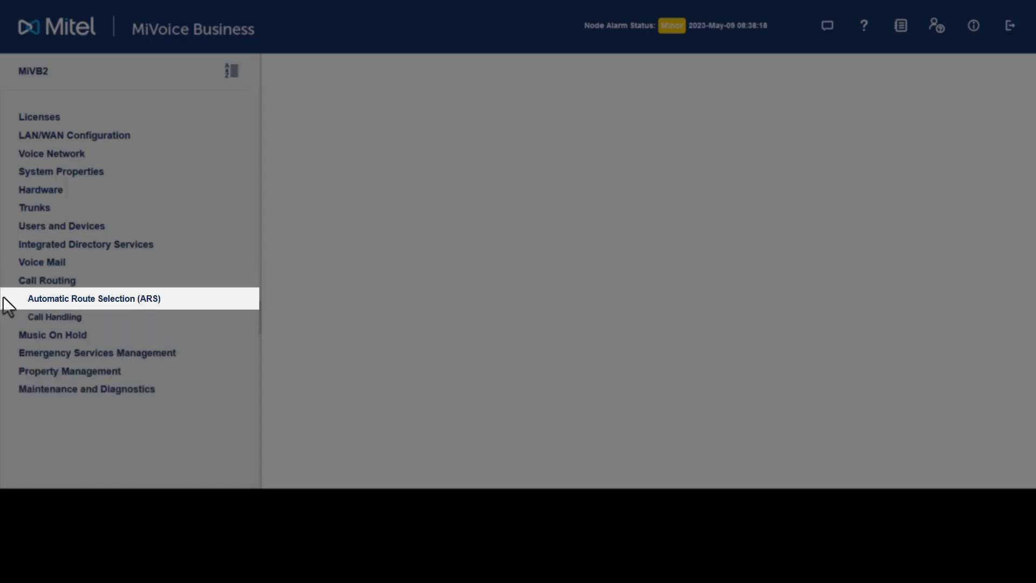
{"action": "left_click", "coordinate": [93, 298]}
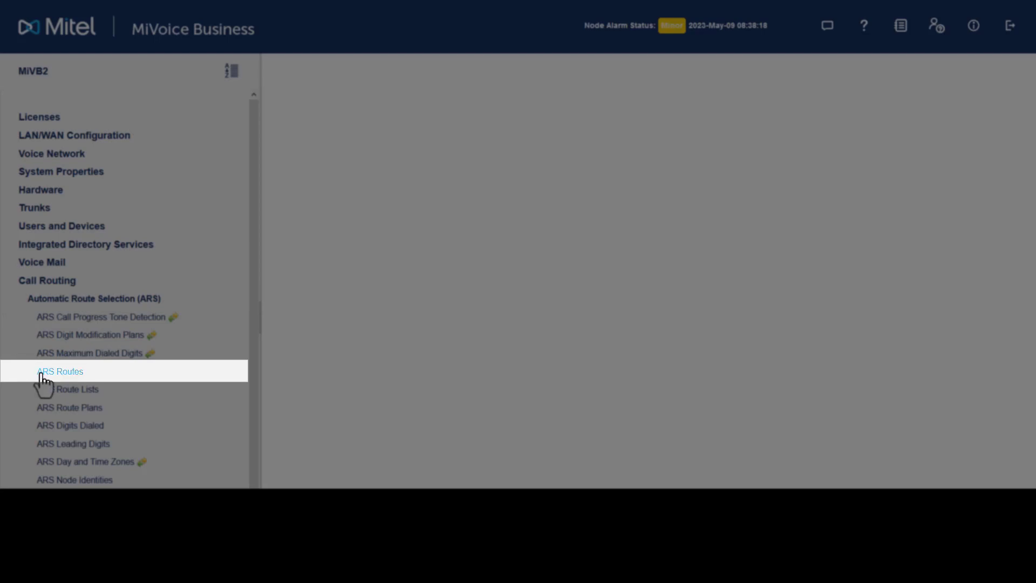
{"action": "left_click", "coordinate": [61, 370]}
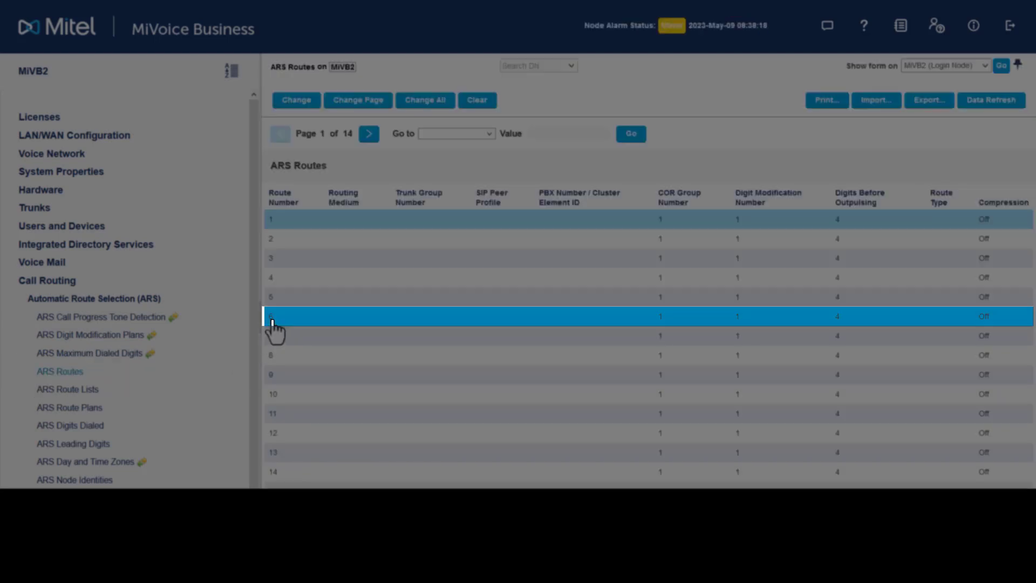
{"action": "left_click", "coordinate": [296, 99]}
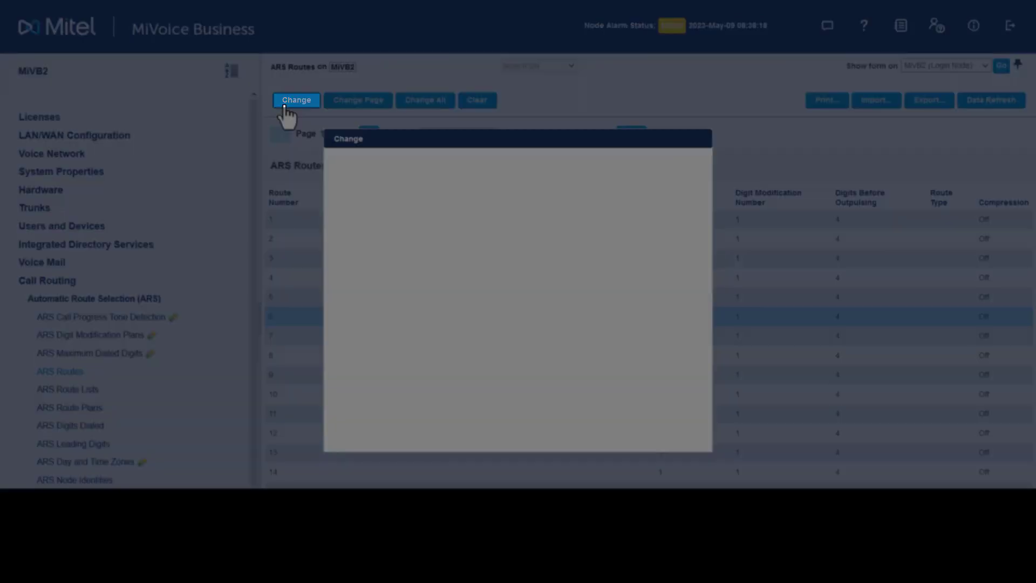
Set route 6 to a Direct IP Route toward PBX number 1 and save it.
{"action": "left_click", "coordinate": [296, 99]}
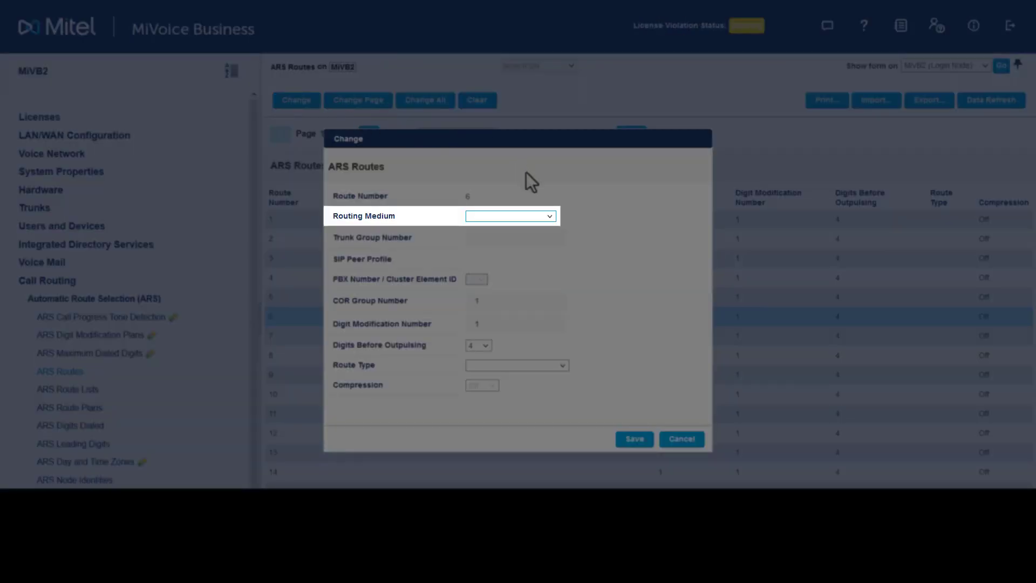
{"action": "left_click", "coordinate": [510, 215]}
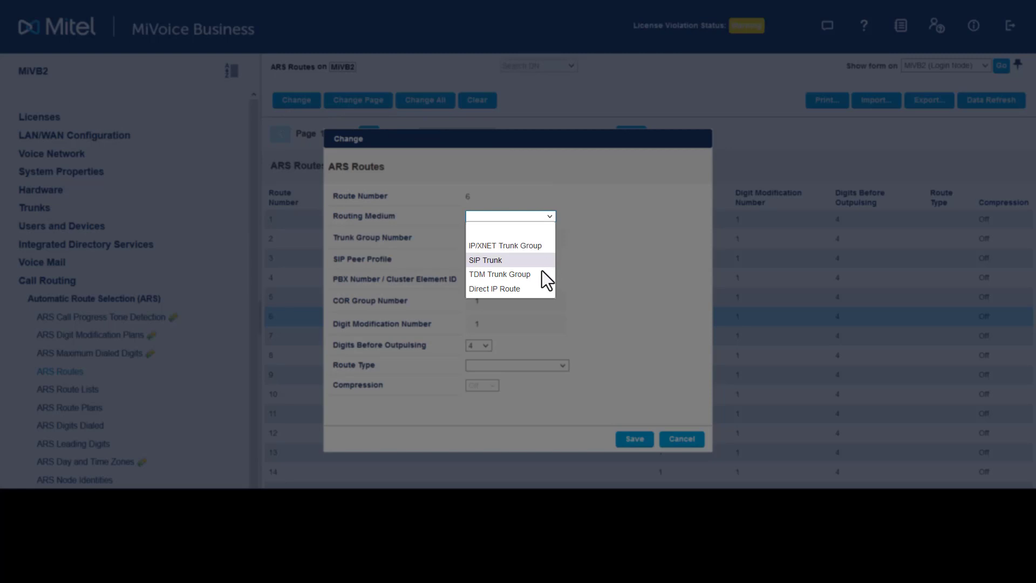
{"action": "left_click", "coordinate": [493, 289]}
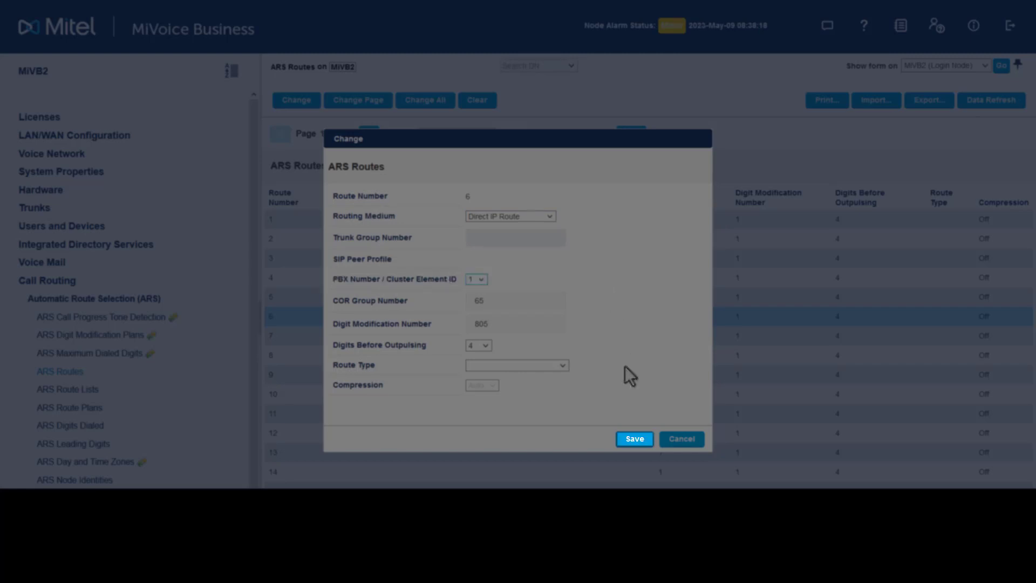
{"action": "left_click", "coordinate": [633, 438]}
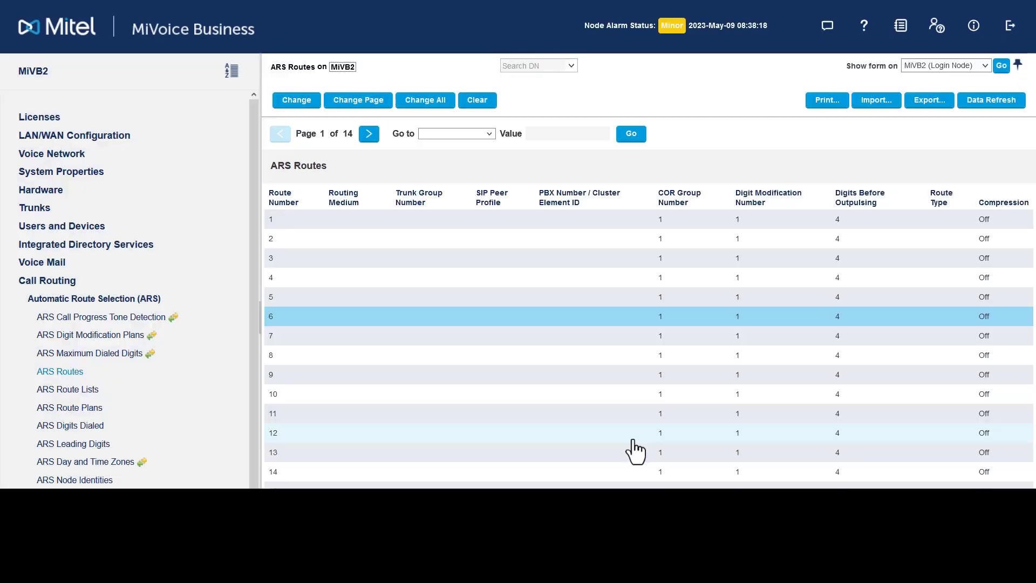